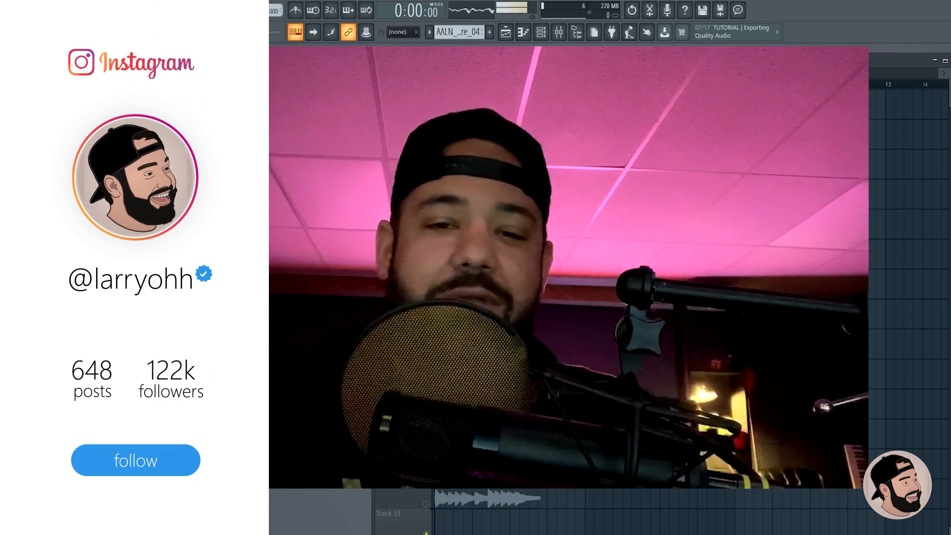
Resize the Prophet Synth Key clip on Track 14 and set its time-stretching mode to Auto
click(135, 460)
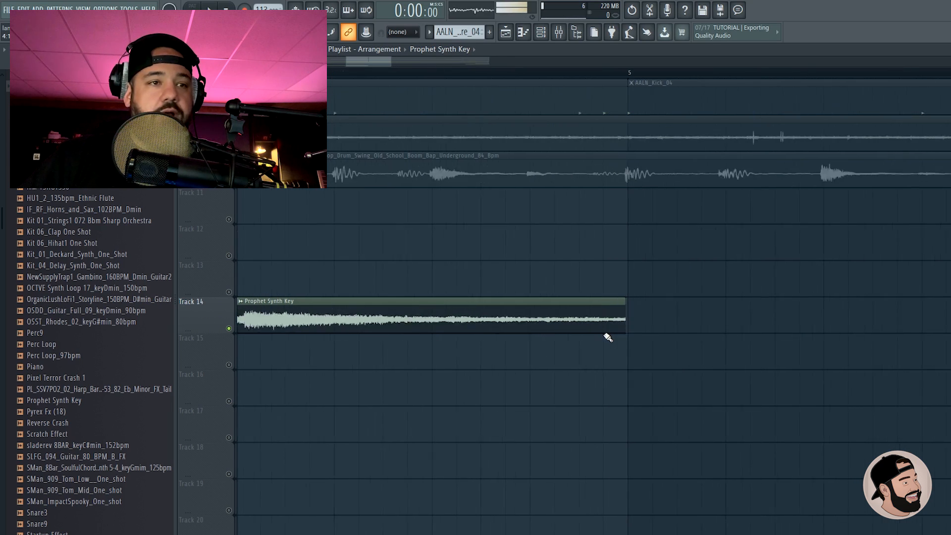
drag(625, 318, 703, 314)
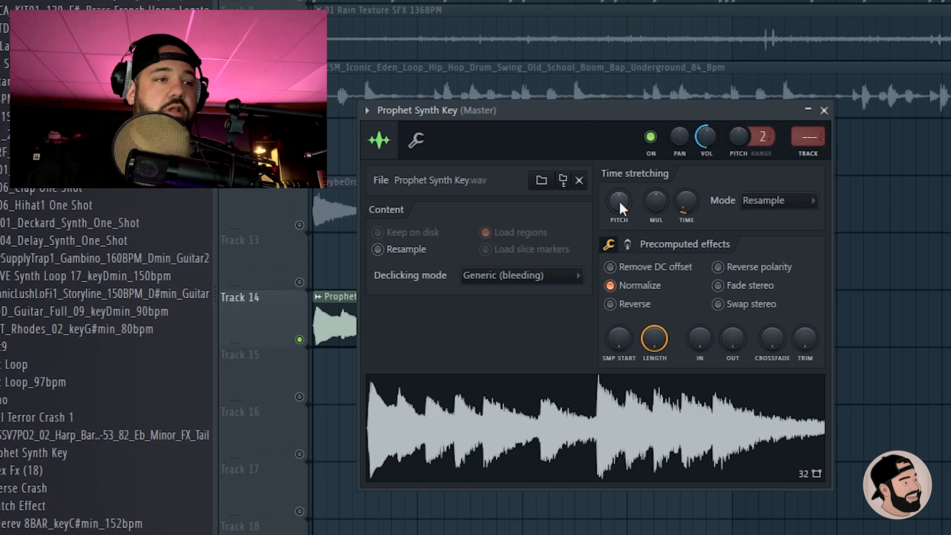
click(779, 200)
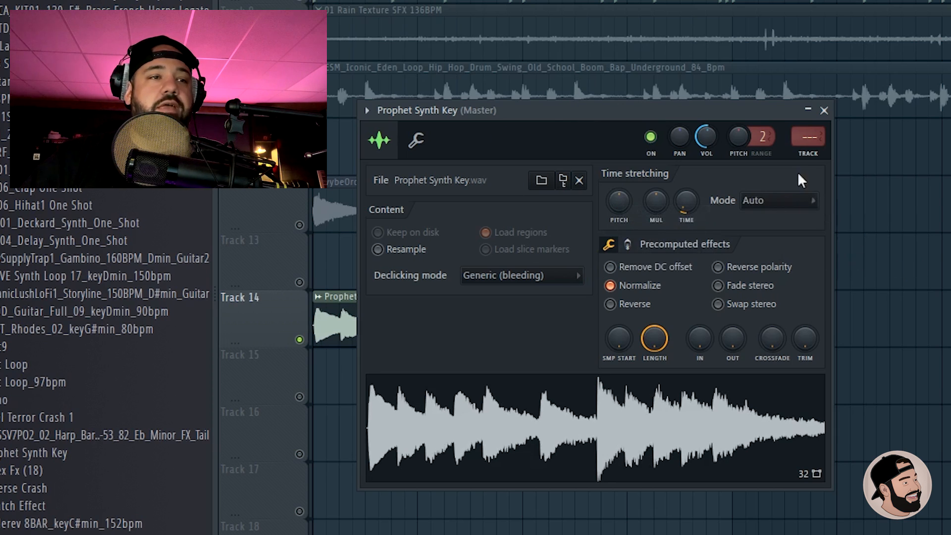
click(824, 110)
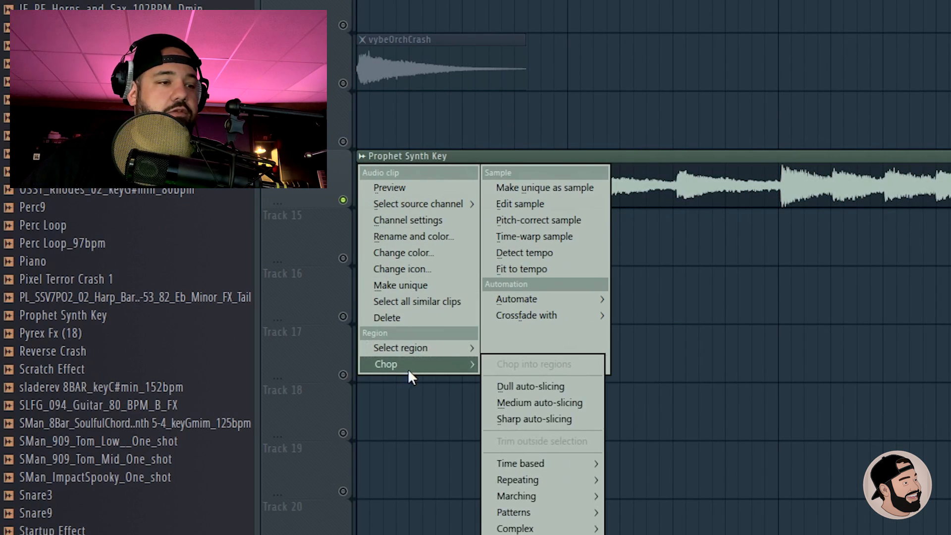
mouse_move(521, 464)
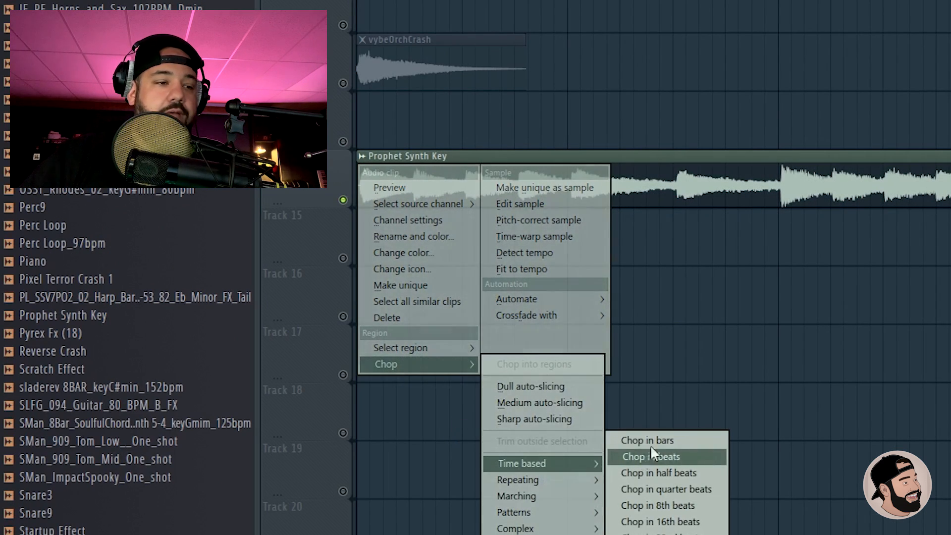
mouse_move(658, 440)
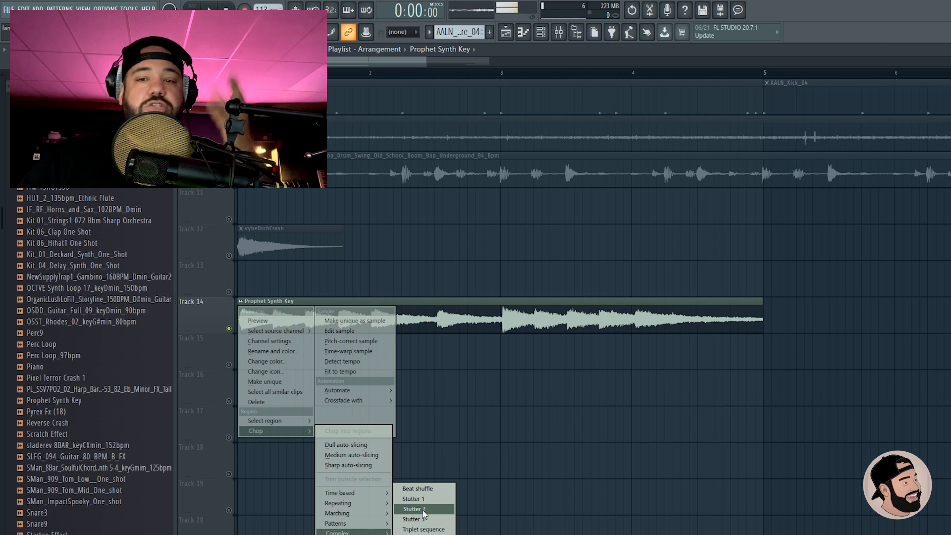
mouse_move(341, 498)
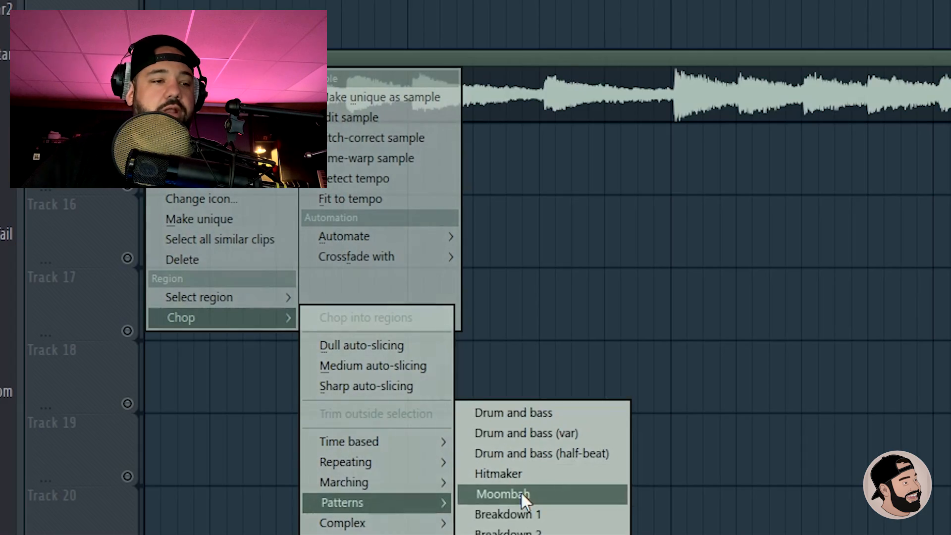
Chop the Prophet Synth Key clip with the Moombah pattern, then undo it
click(505, 494)
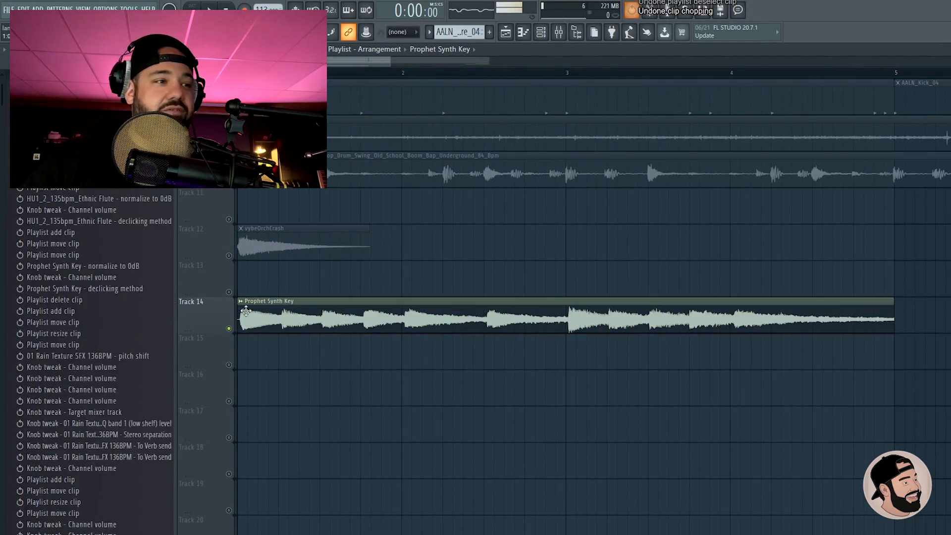
right_click(246, 313)
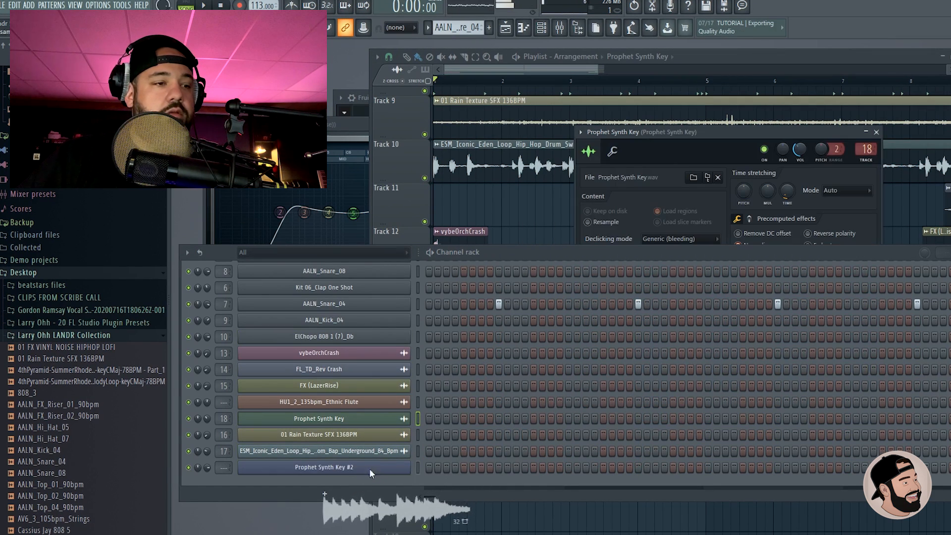
Bring up the Prophet Synth Key #2 Fruity Slicer channel with its slice notes in the piano roll
double_click(324, 468)
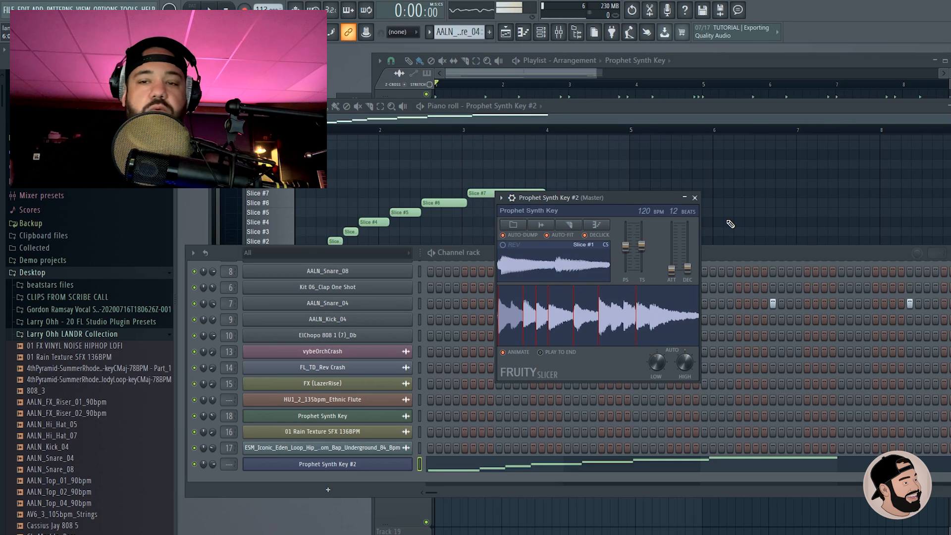
click(695, 197)
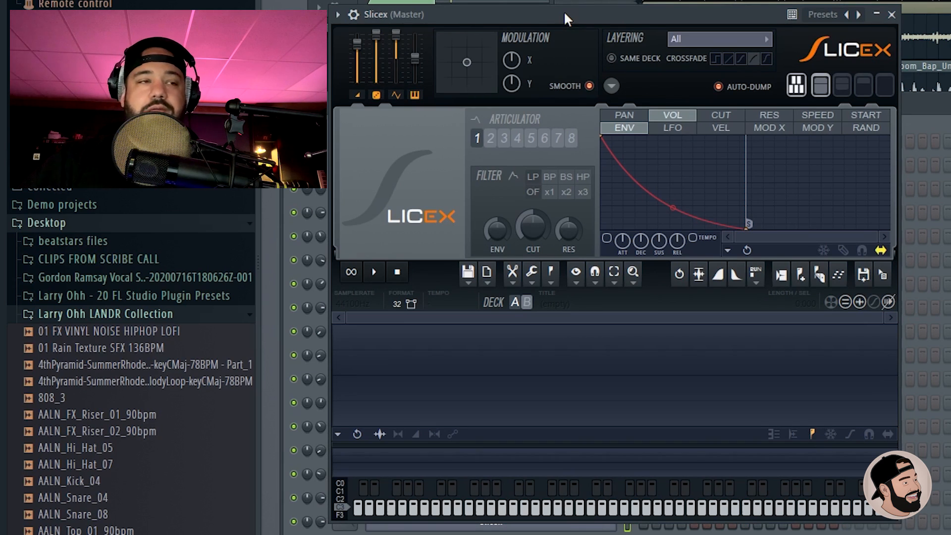
mouse_move(848, 214)
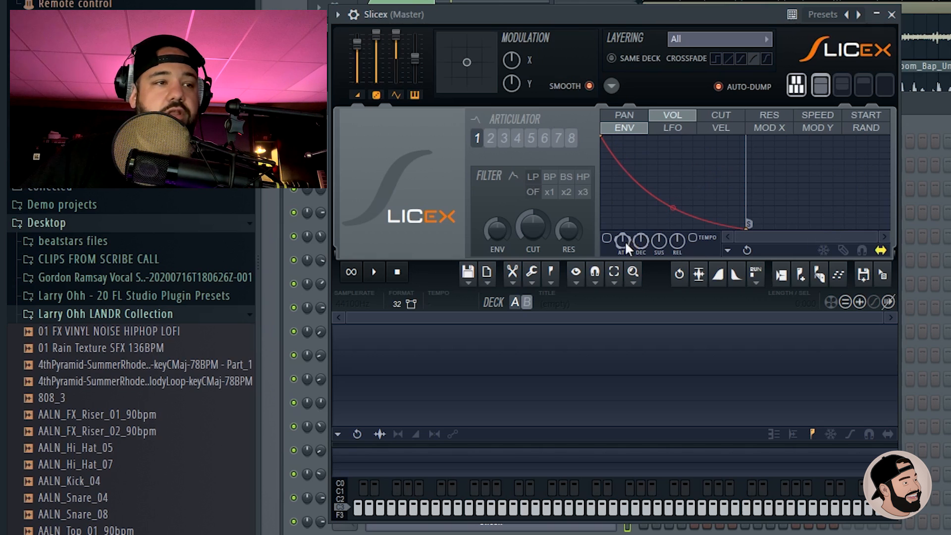
mouse_move(767, 259)
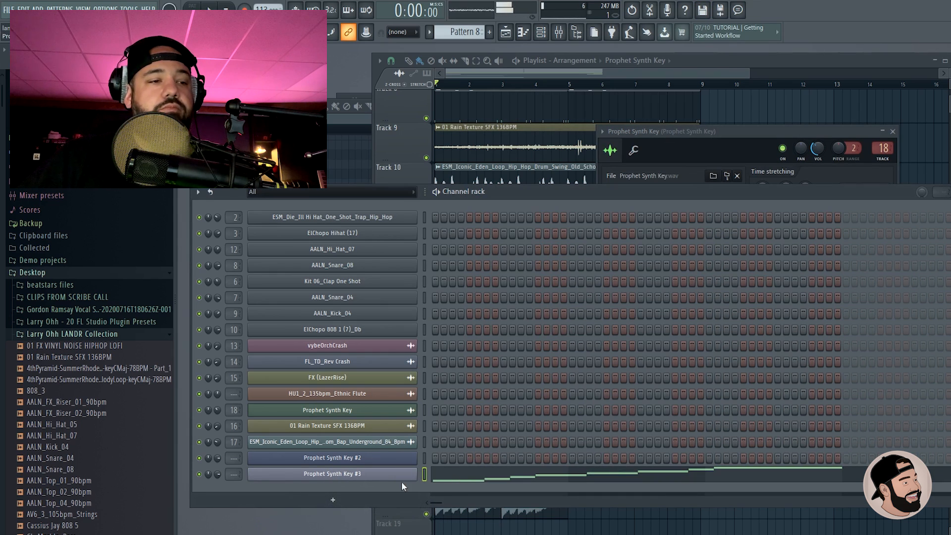
In Slicex on Prophet Synth Key #3, clone a marker slice as a region
double_click(332, 474)
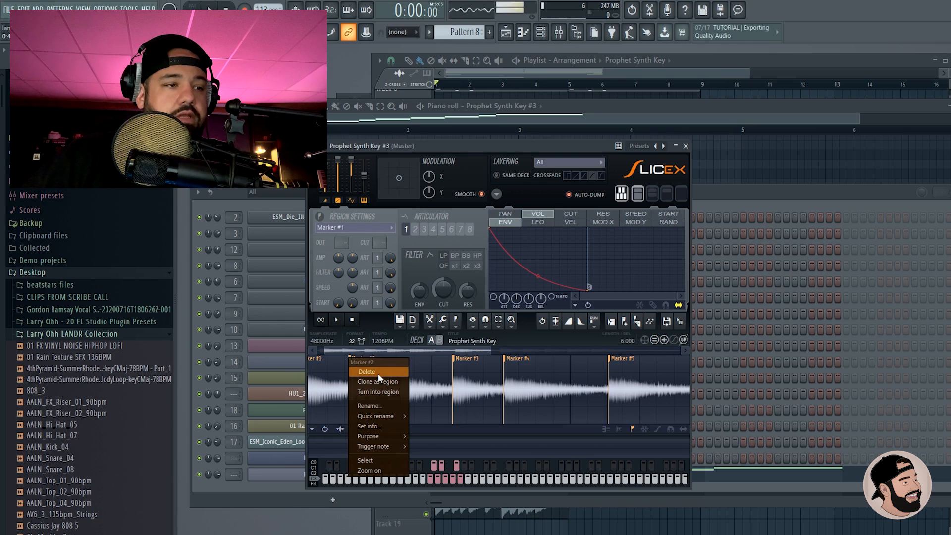
mouse_move(383, 406)
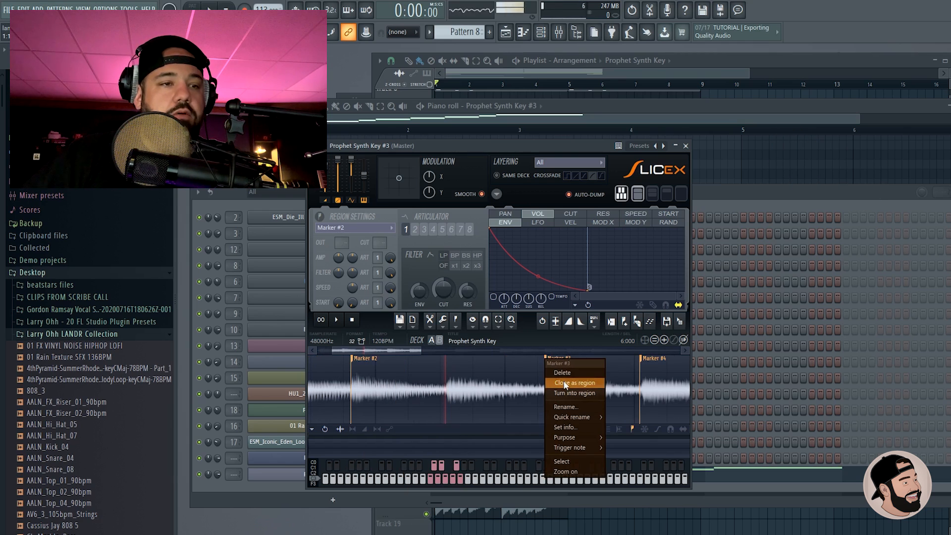
click(574, 382)
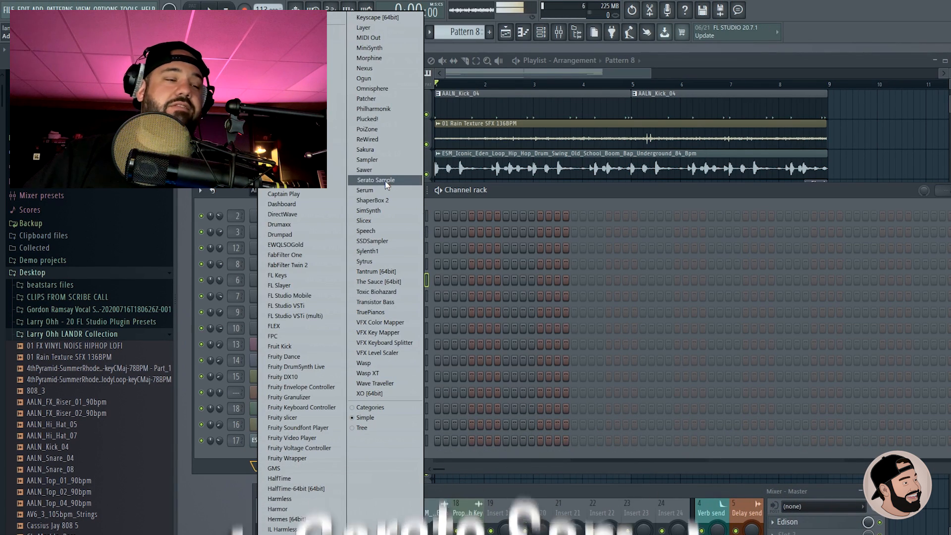
Load Serato Sample as the Prophet Synth Key #2 instrument with the sample in it
click(376, 179)
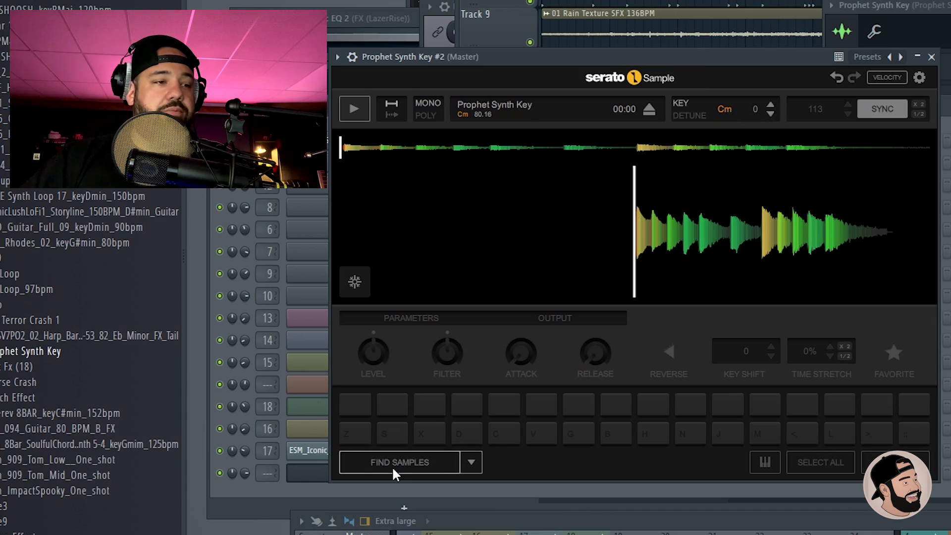
Switch Serato Sample's pad mode to Set Slicer, cutting the sample into eight pads, and audition a slice
click(471, 463)
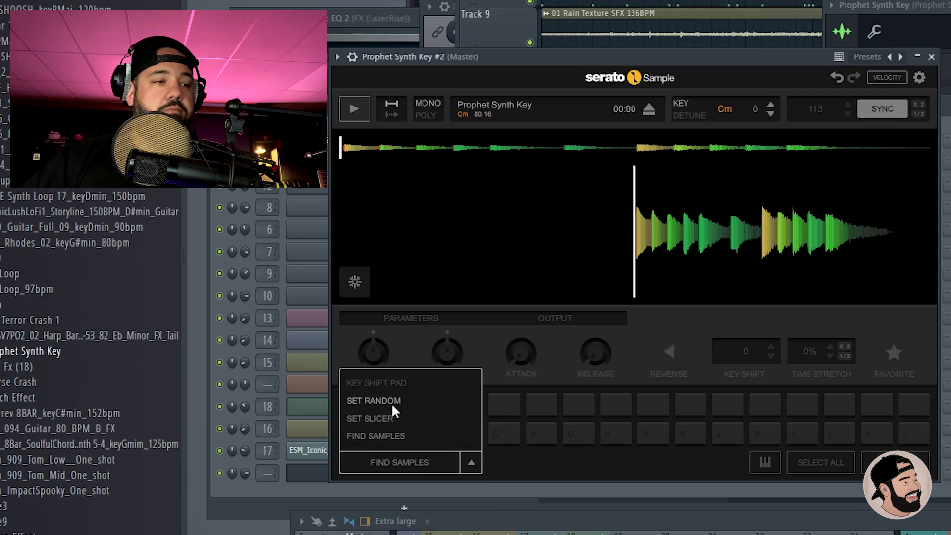
click(371, 417)
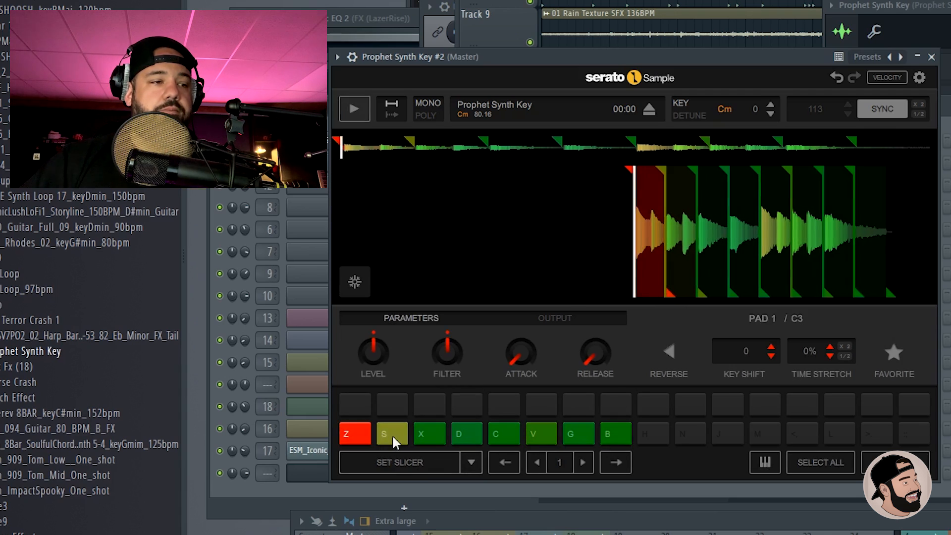
click(504, 434)
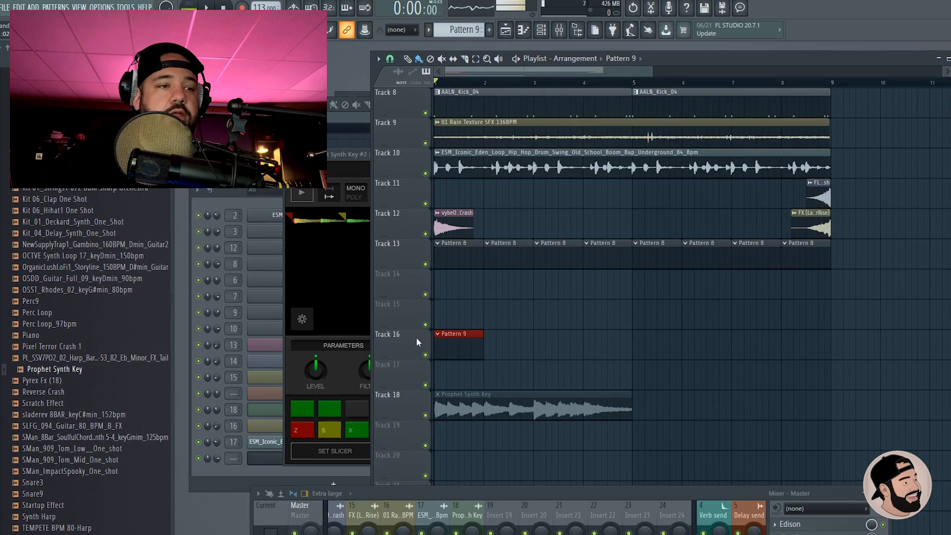
Stretch the Pattern 9 clip on Track 16 to bar 9 and play the arrangement
drag(480, 333, 832, 333)
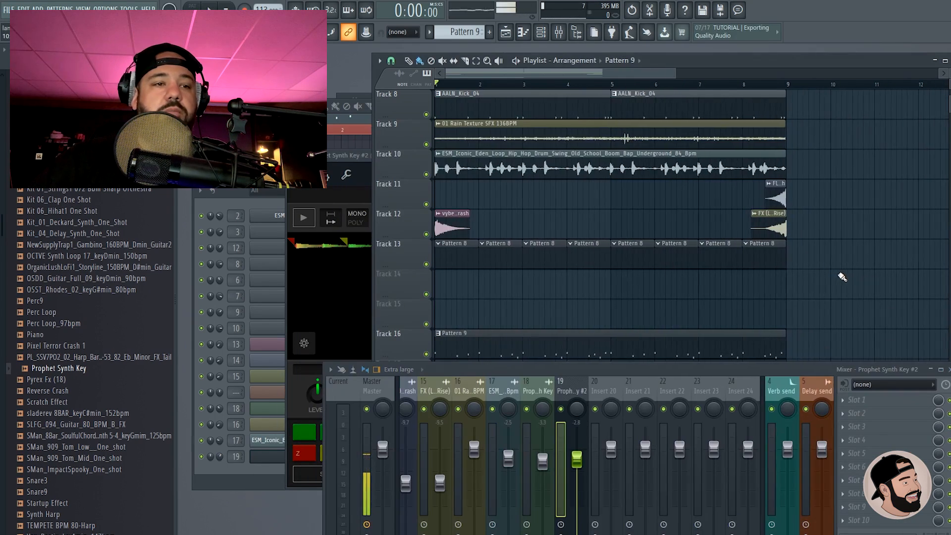
click(303, 217)
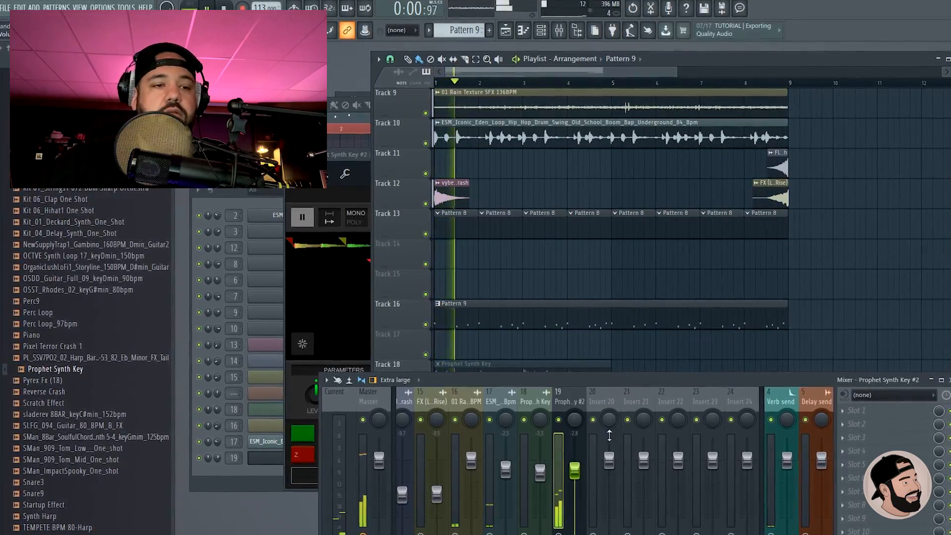